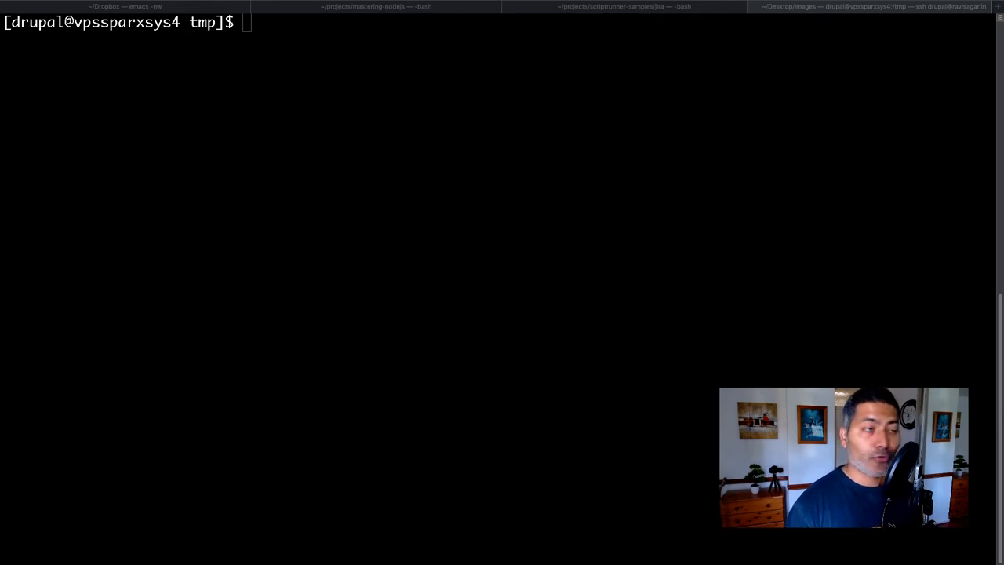
mouse_move(84, 377)
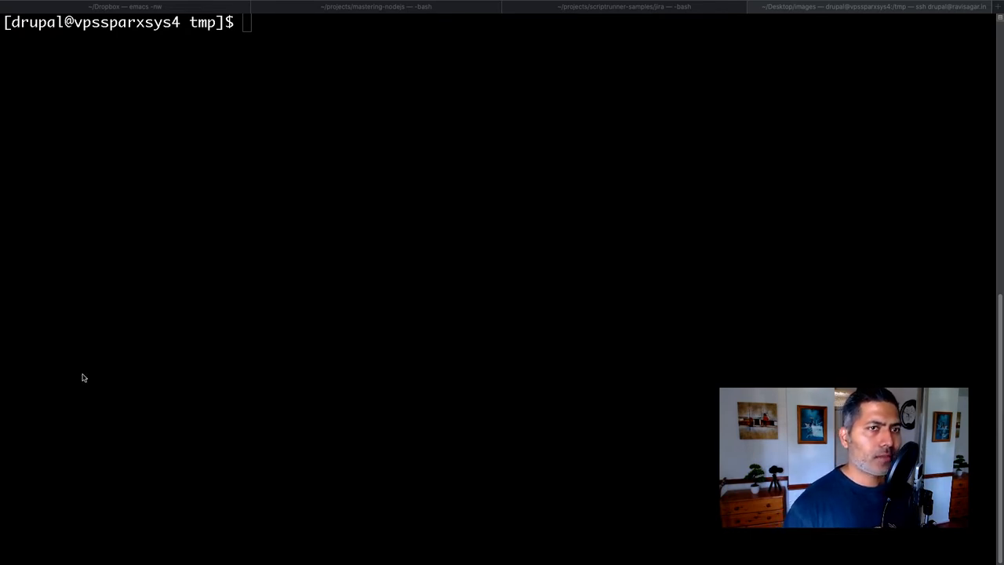
mouse_move(350, 231)
text(ls -alt)
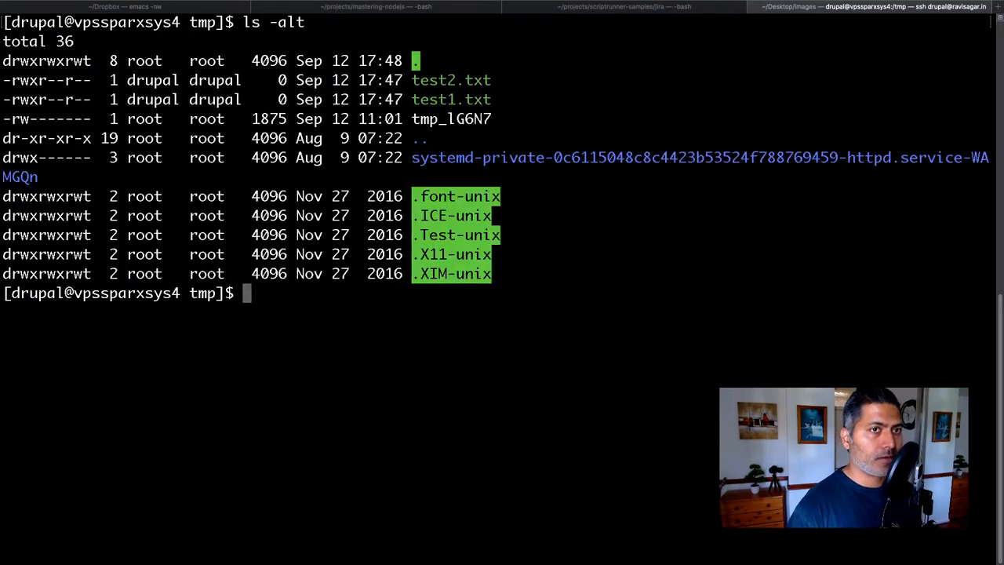
mouse_move(433, 99)
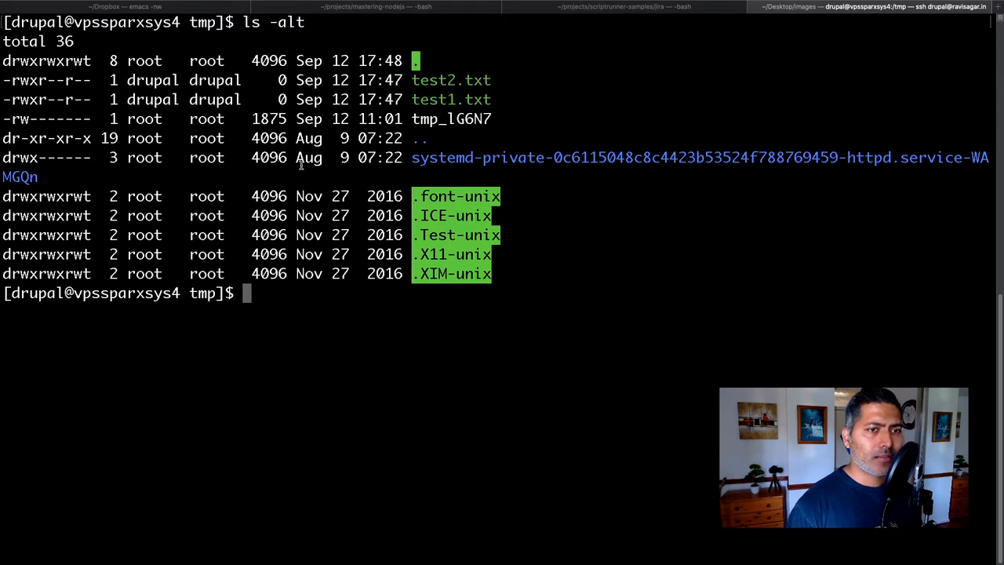
Create an empty test3.txt with touch and list the folder, showing it with rw-rw-r-- permissions.
text(touch)
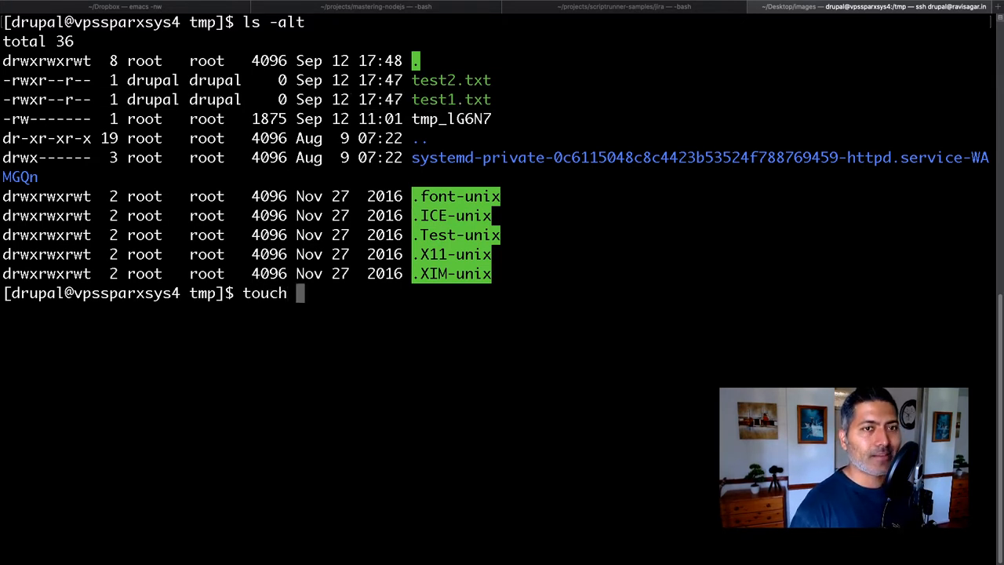
text(test2)
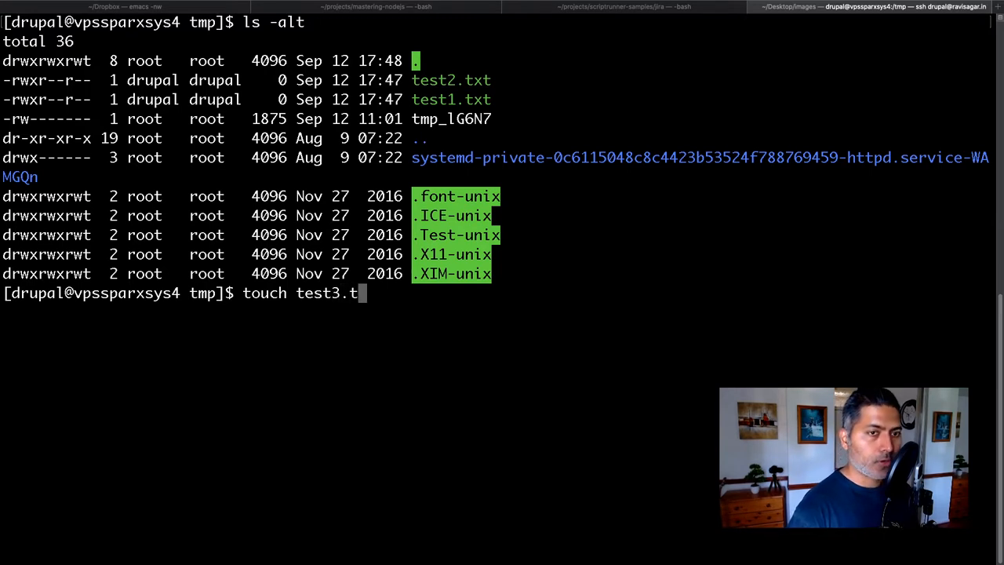
key(Return)
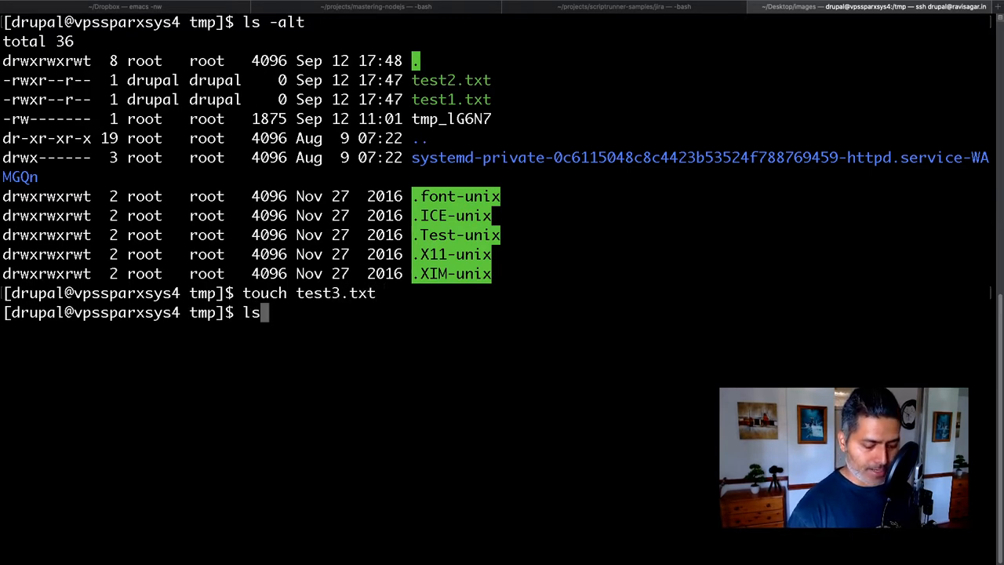
text( -alt)
key(Return)
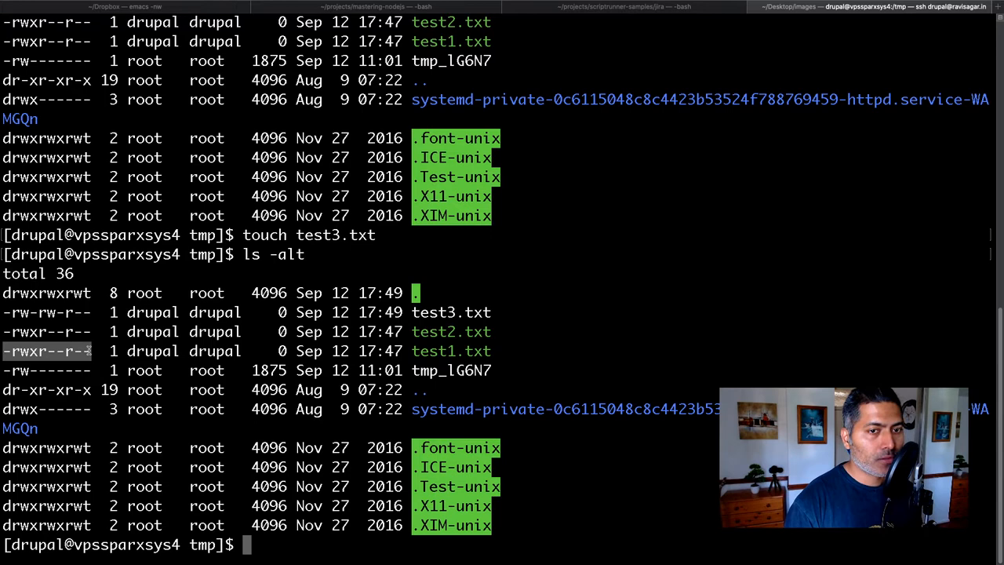
mouse_move(92, 313)
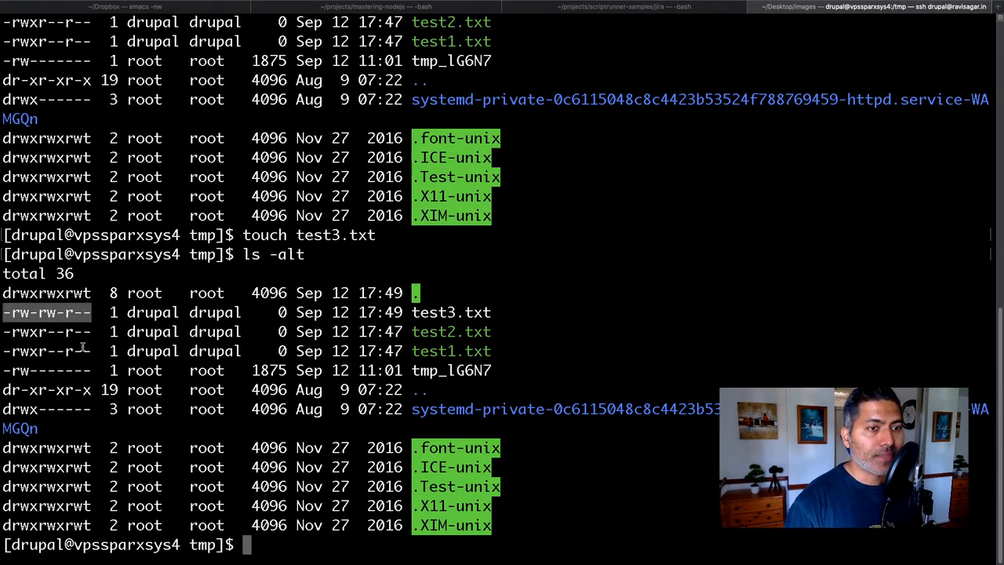
mouse_move(110, 359)
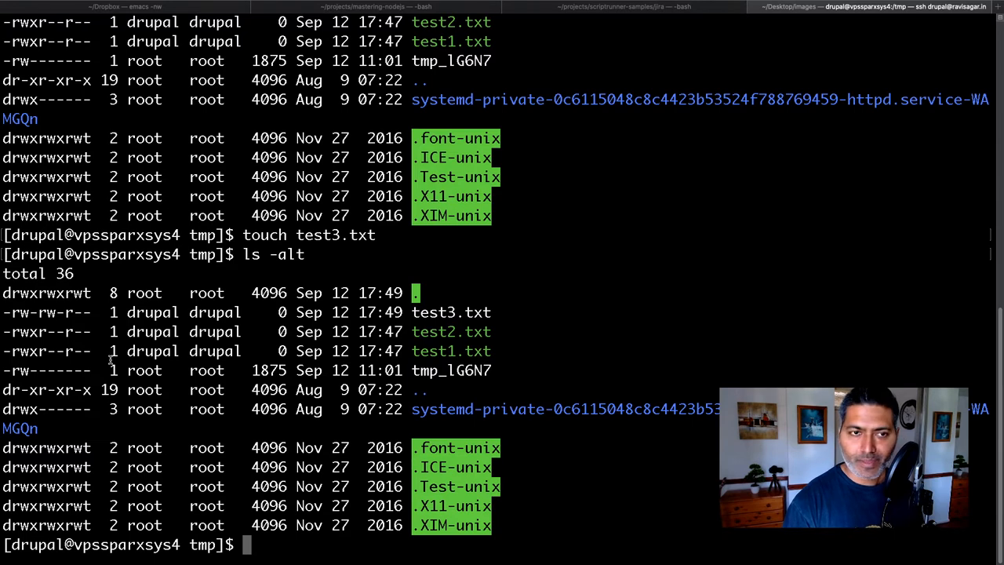
Run chmod --reference=test1.txt test3.txt to copy test1.txt's permissions onto test3.txt.
text(ch)
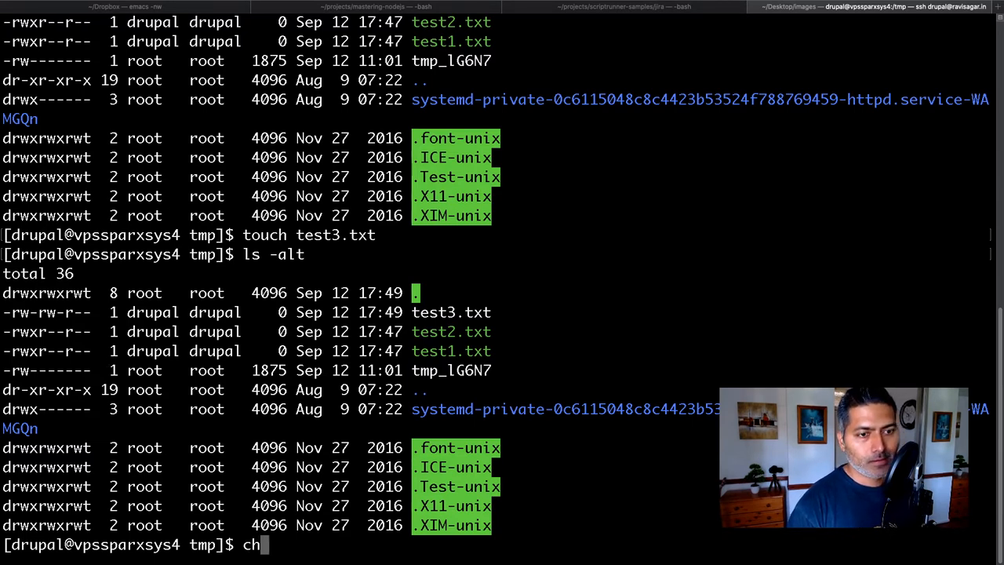
text(mod)
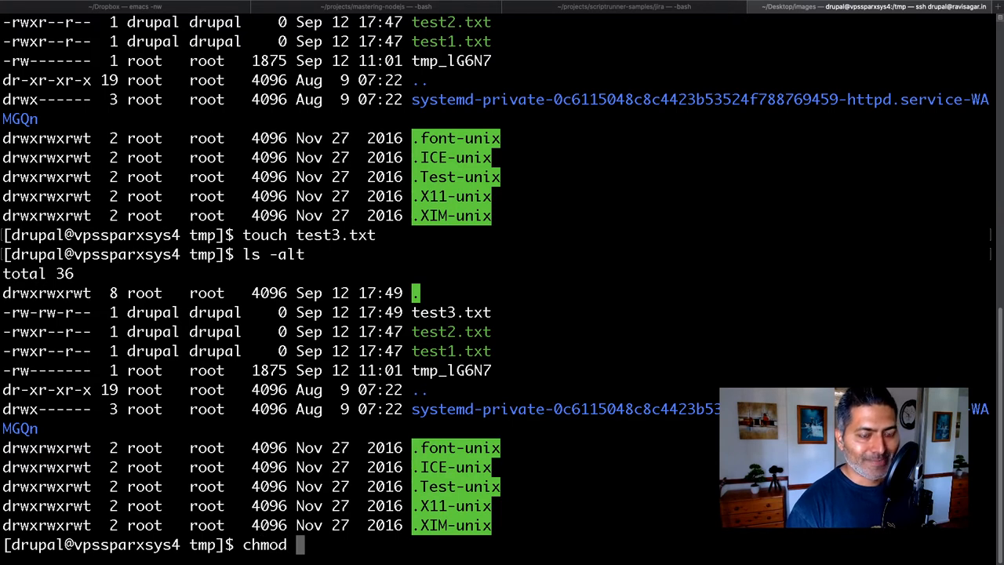
text(--reference)
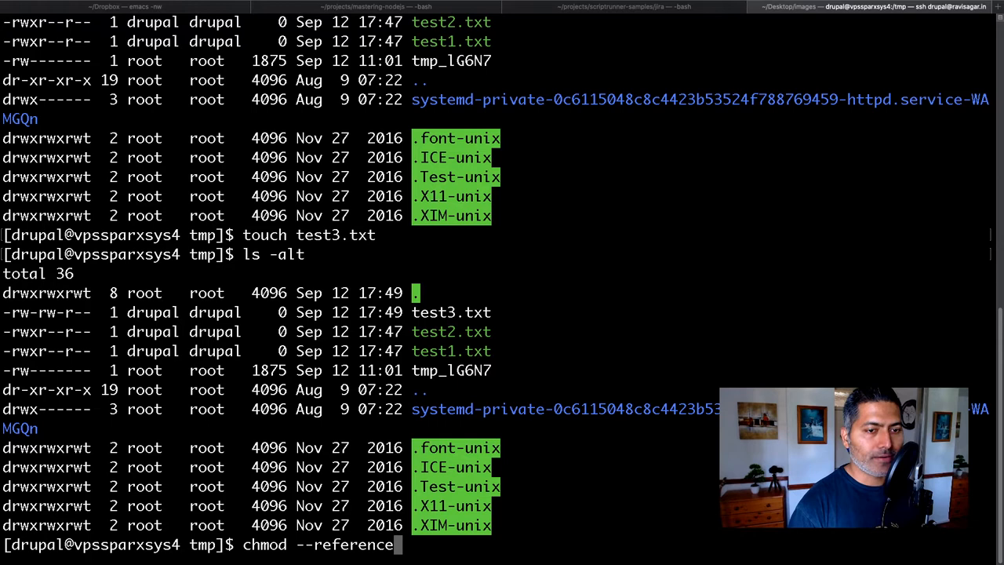
text(=t)
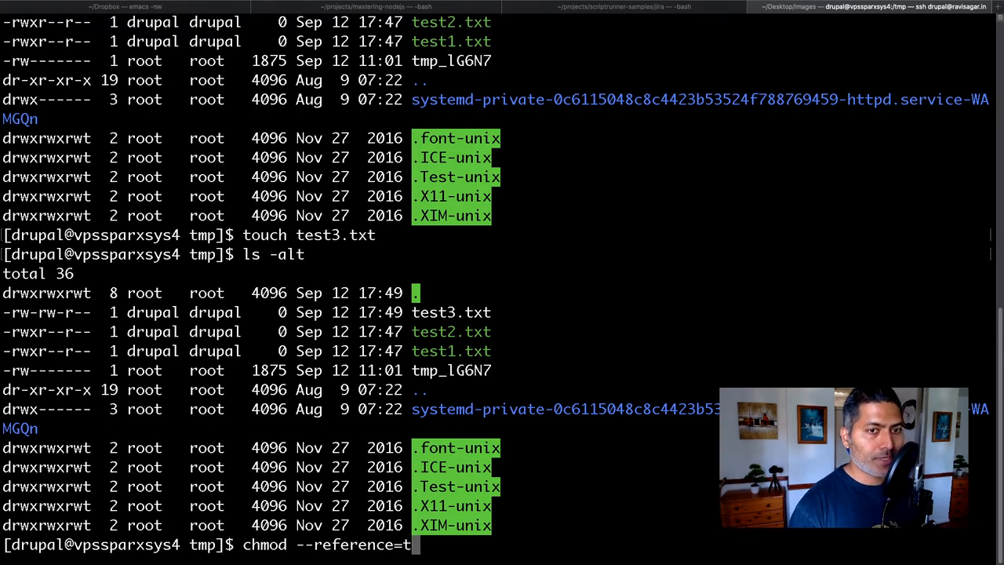
text(est1)
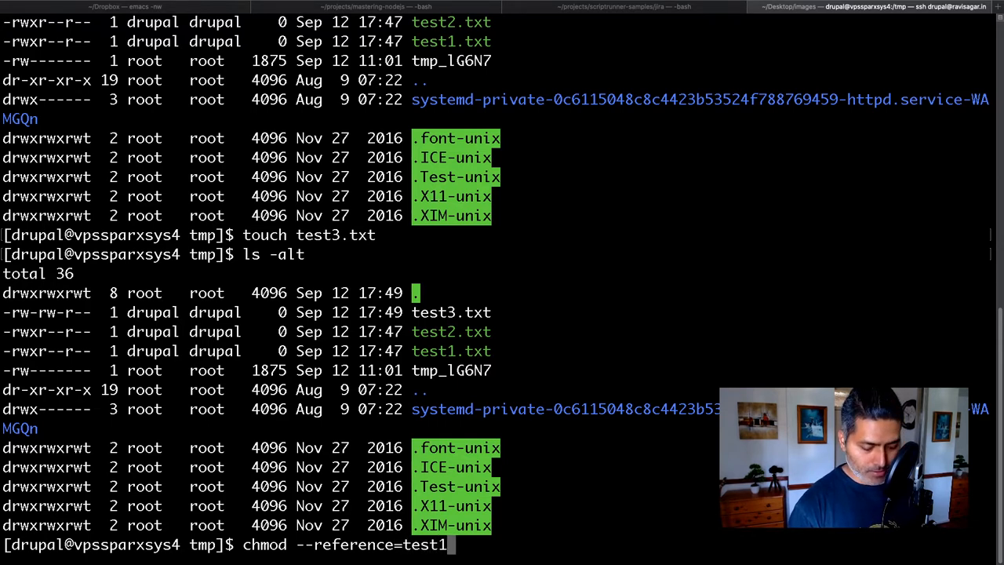
text(.txt)
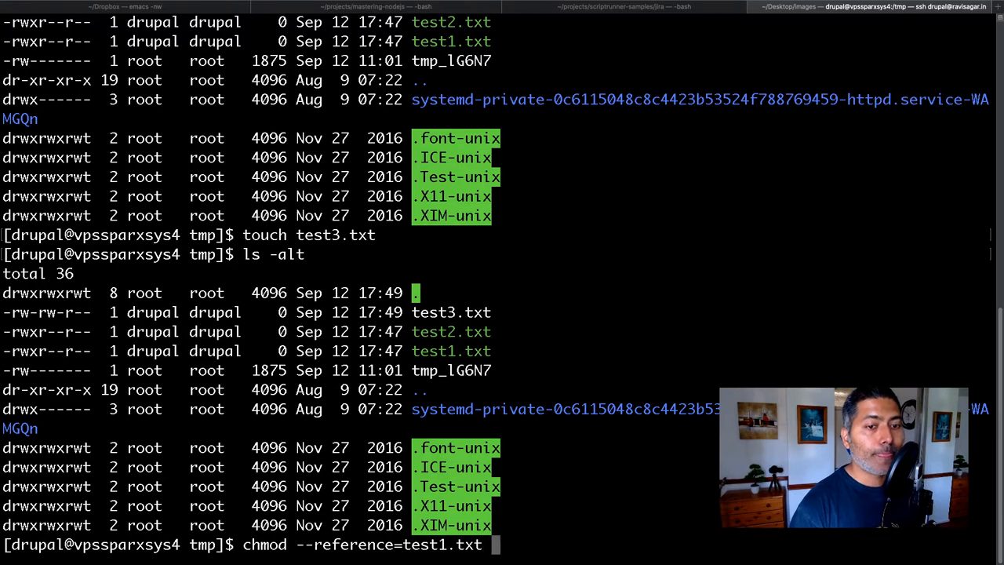
text(test)
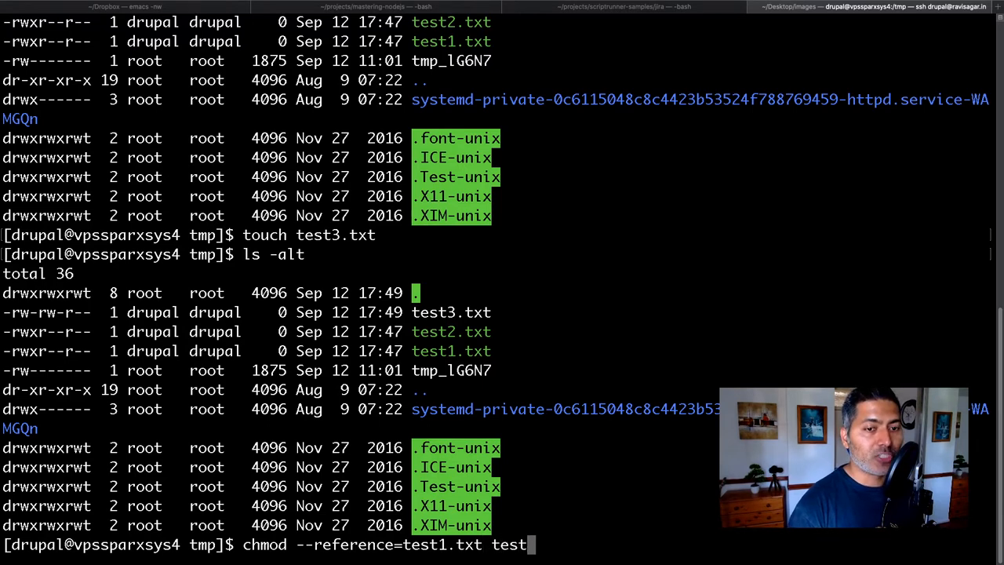
text(3.txt)
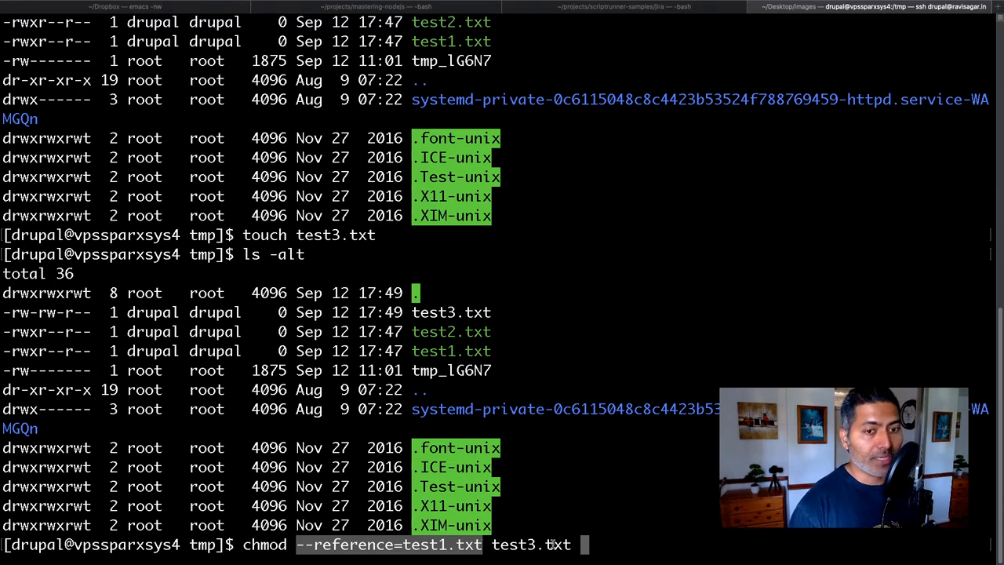
key(Return)
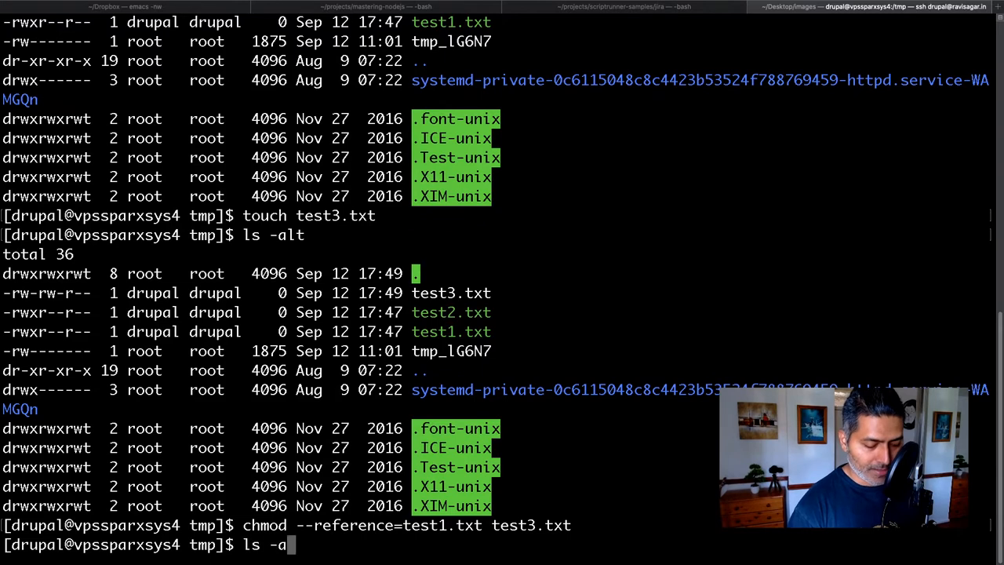
List the folder again to confirm test3.txt now shows rwxr--r--, matching test1.txt.
key(Return)
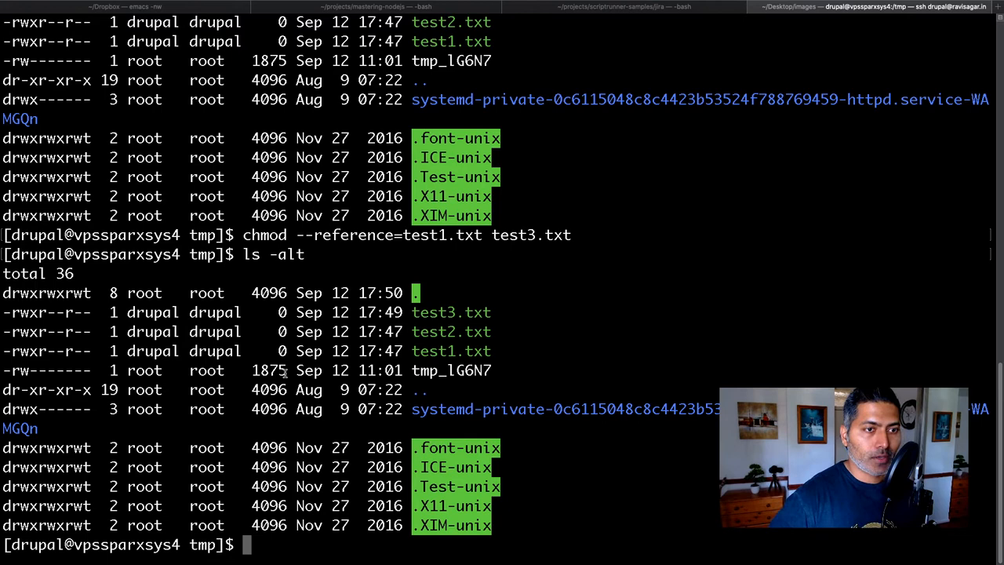
text(chow)
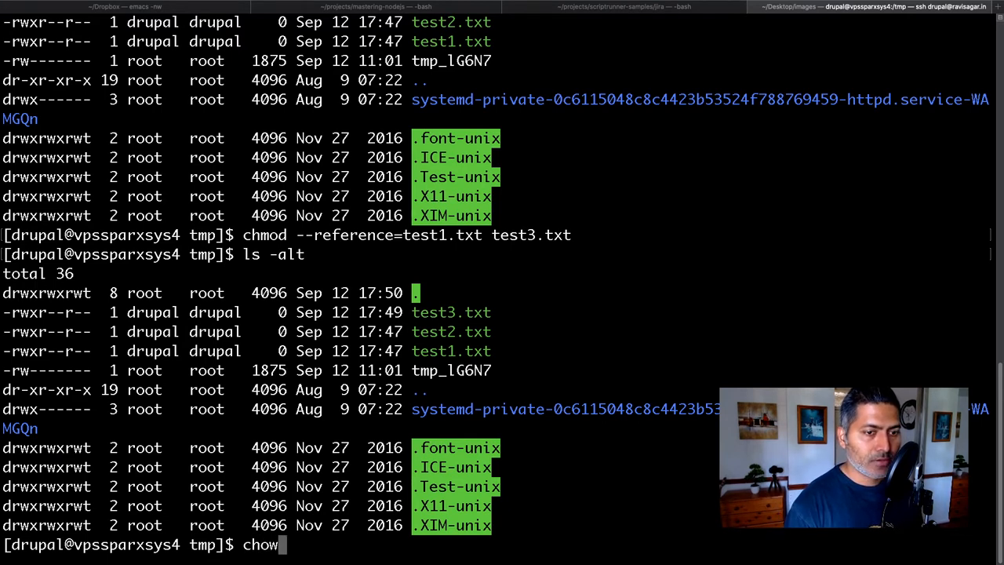
Run chown root:root test3.txt without sudo, get 'Operation not permitted', and recall the command.
text(wn root:r)
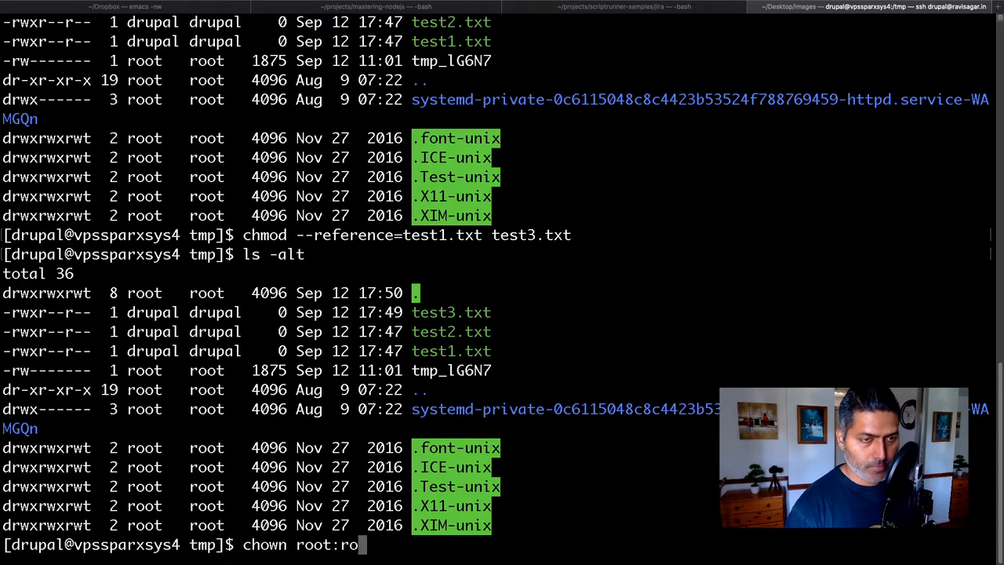
text(ot test2)
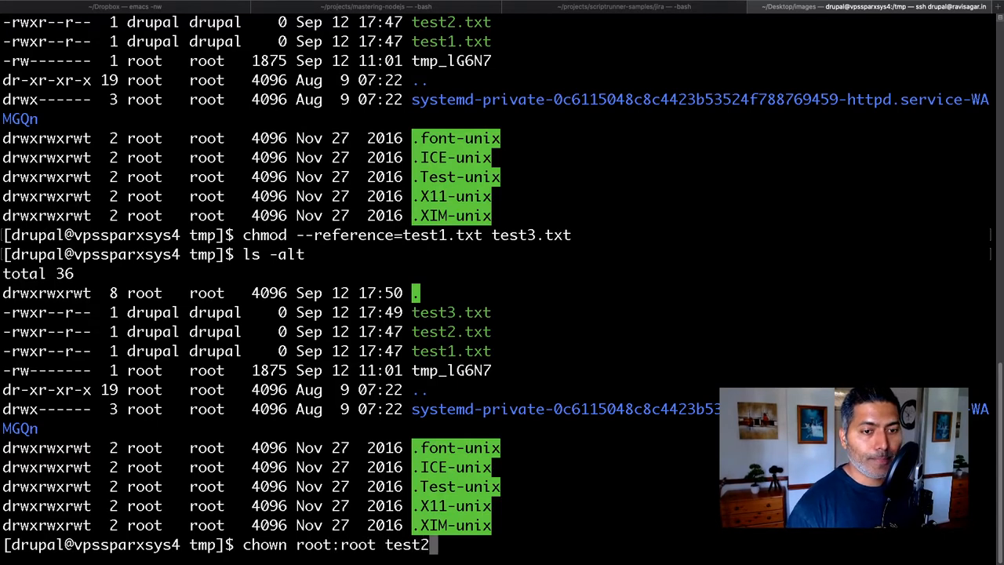
key(Return)
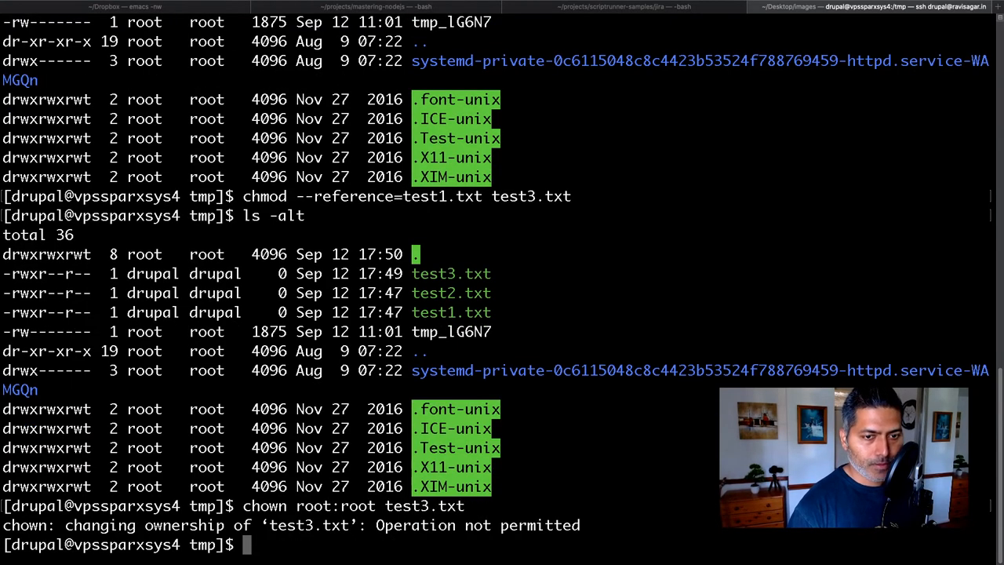
text(chown root:root test3.txt)
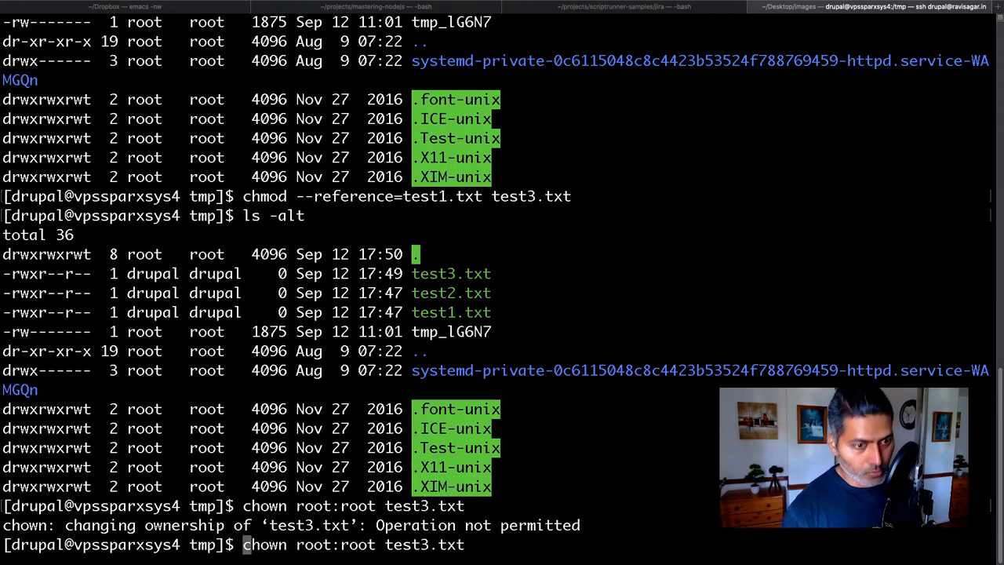